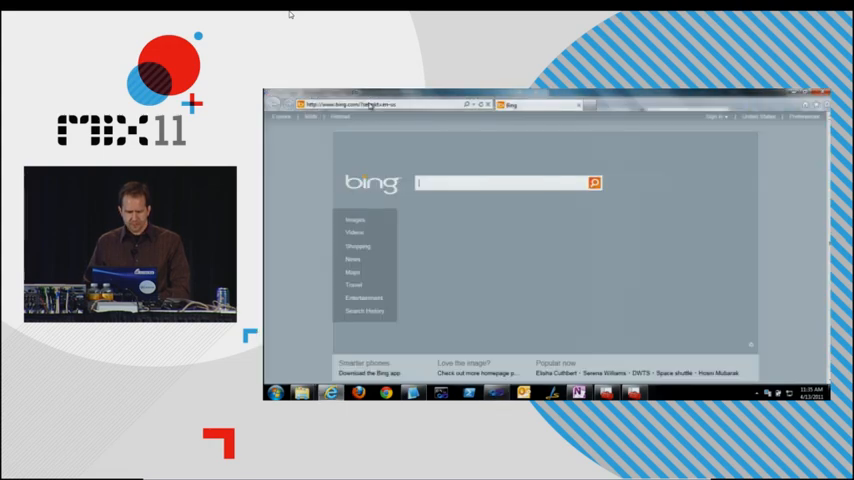
# Launch Visual Studio 2010 from the taskbar so its Start Page appears.
pyautogui.click(360, 107)
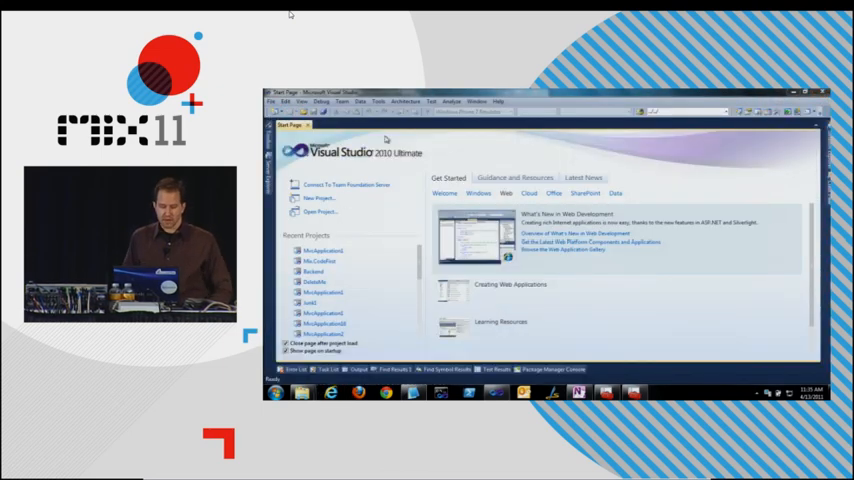
# Create the new ASP.NET MVC 3 project and open the Models folder's add menu.
pyautogui.click(316, 207)
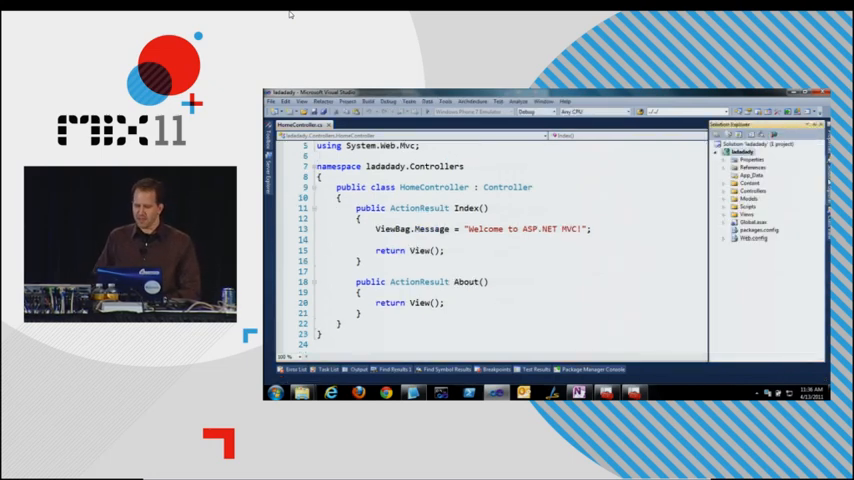
pyautogui.rightClick(755, 199)
pyautogui.write('Persona')
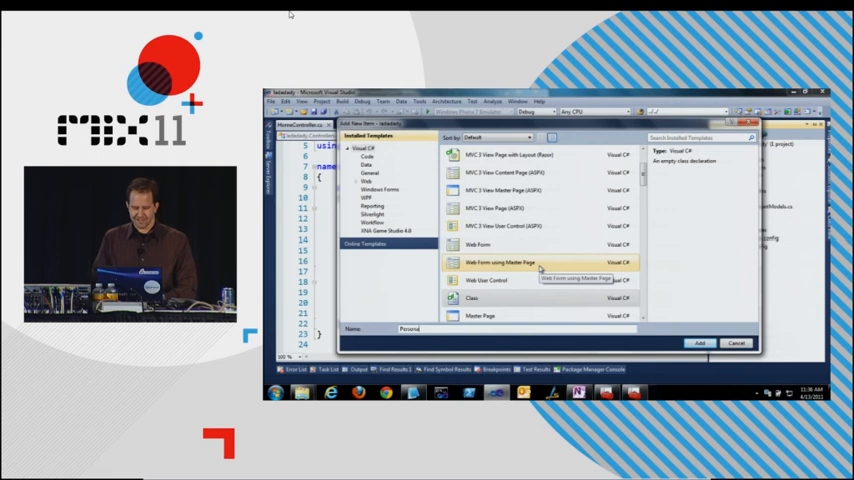
# Add the Person class and type its ID, First and Last string properties.
pyautogui.click(702, 342)
pyautogui.write('public int ID { get; set; ')
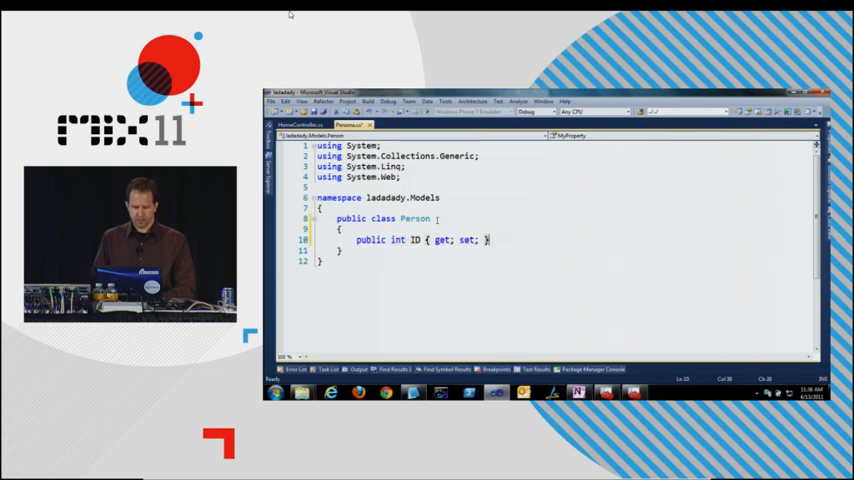
pyautogui.write('public stri MyProperty { get; set;')
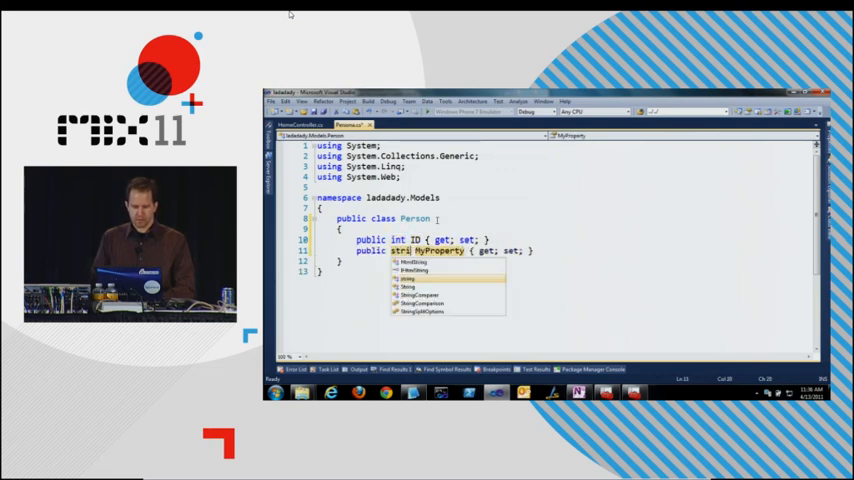
pyautogui.write('public string First { get; set; }')
pyautogui.write('public string Last { get; set; }')
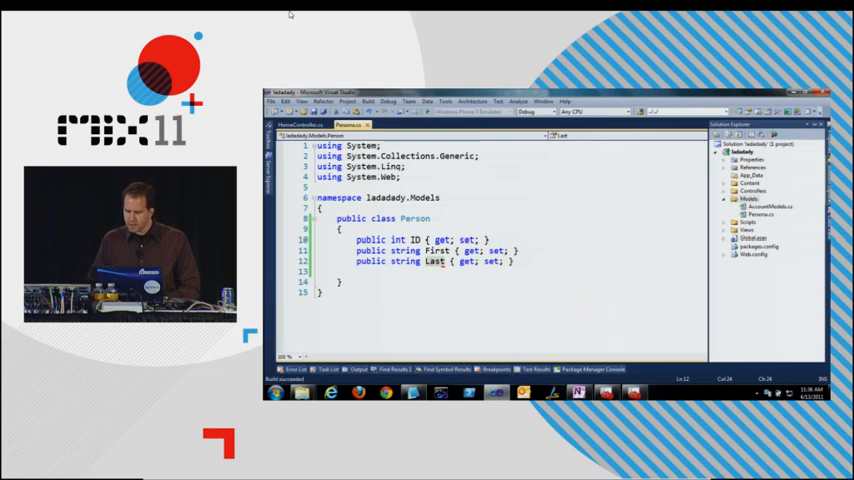
# Scaffold Default1Controller for Person with MvcScaffolding EF and a new PersonContext.
pyautogui.rightClick(756, 190)
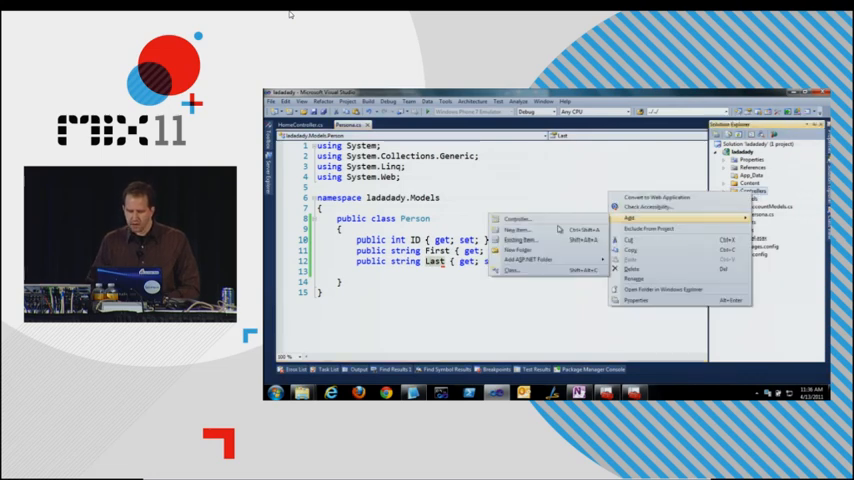
pyautogui.click(511, 218)
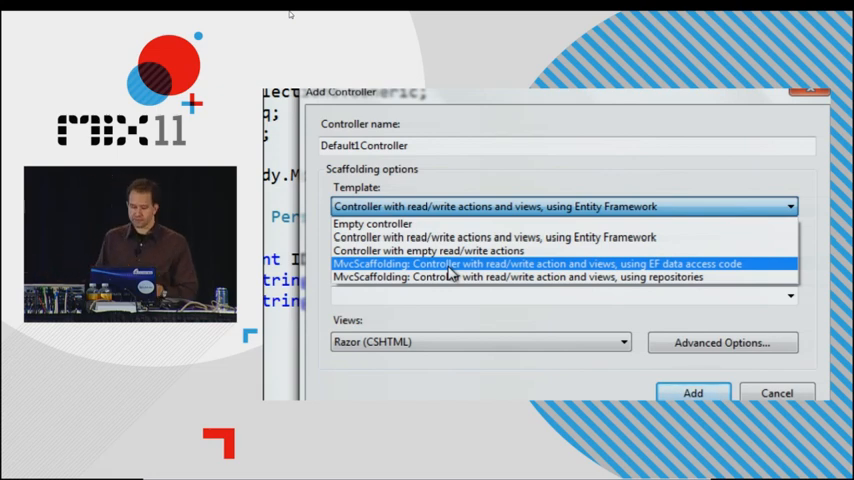
pyautogui.click(528, 263)
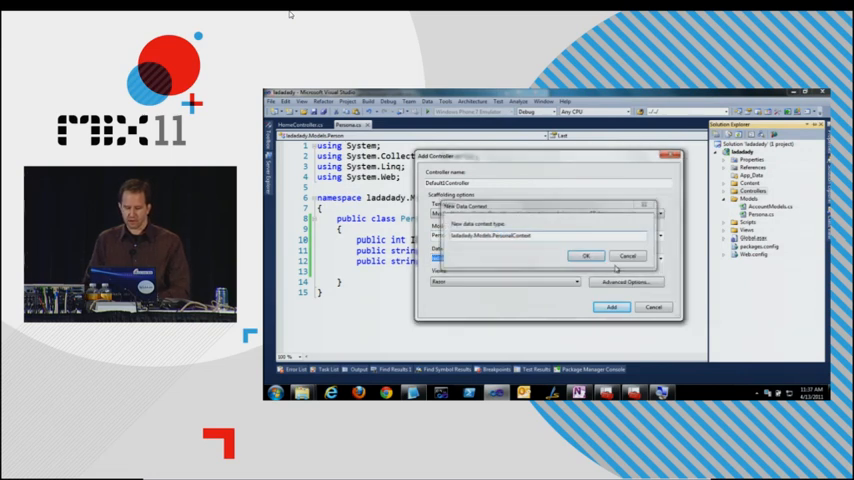
pyautogui.click(580, 256)
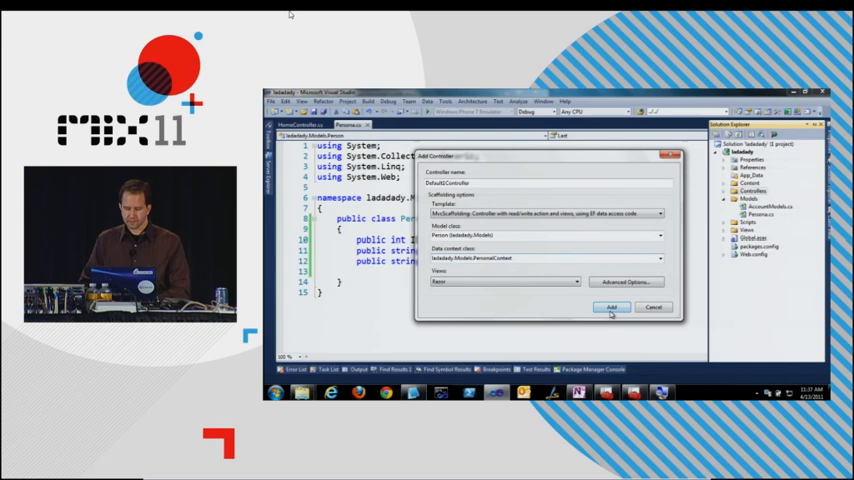
pyautogui.click(607, 307)
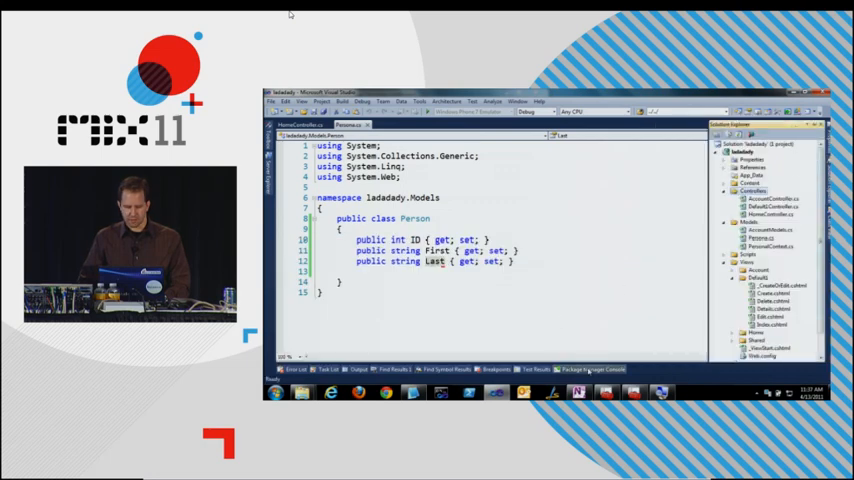
# Open the Package Manager Console, then view nuget.org in Internet Explorer.
pyautogui.click(593, 369)
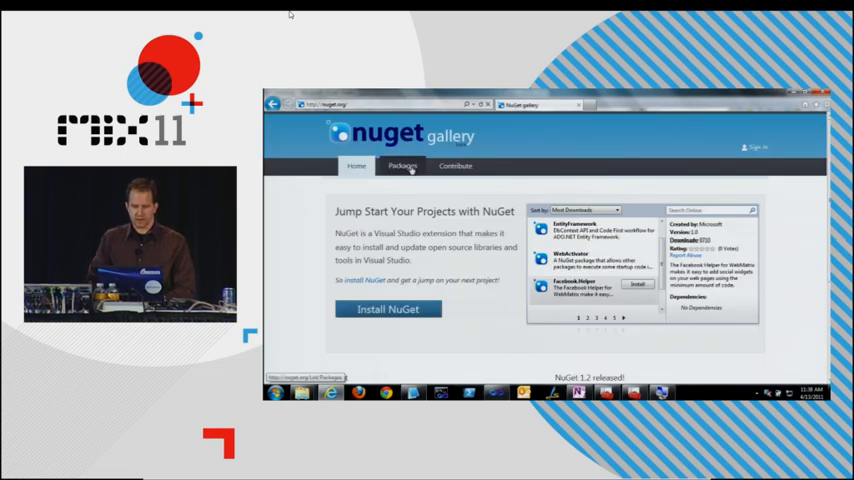
# Browse the nuget.org Packages list, then return to Visual Studio's Package Manager Console.
pyautogui.click(400, 166)
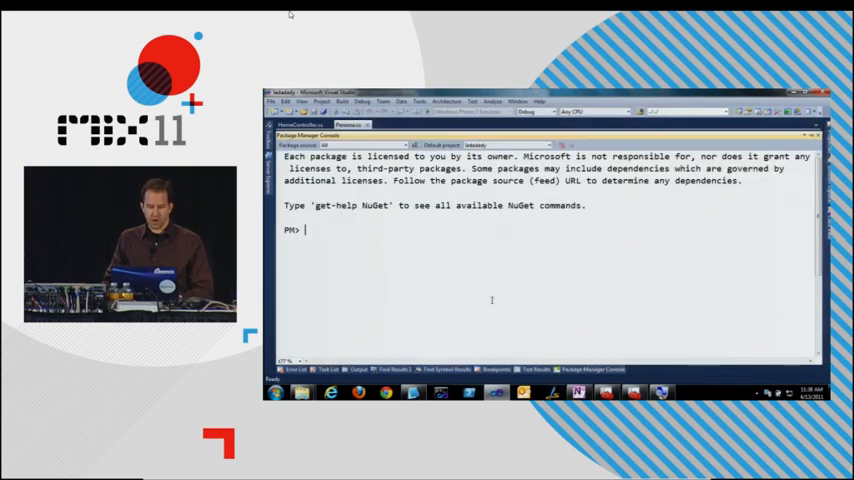
# Run Install-Package elmah in the console and launch the site with F5.
pyautogui.write('inst')
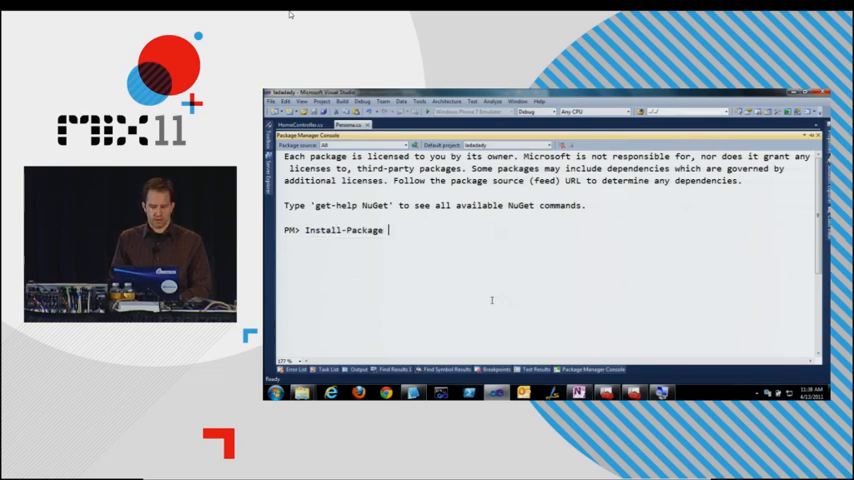
pyautogui.write('el')
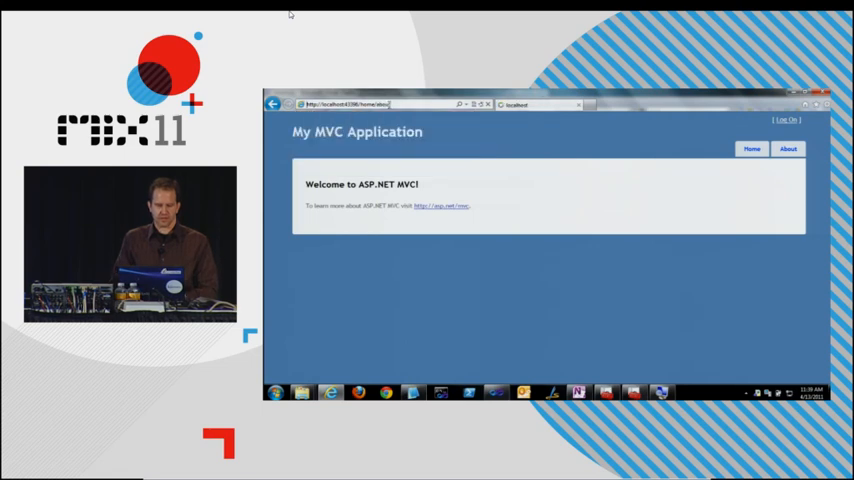
# Navigate Internet Explorer to localhost:43396/elmah.axd to view the ELMAH error log.
pyautogui.click(790, 149)
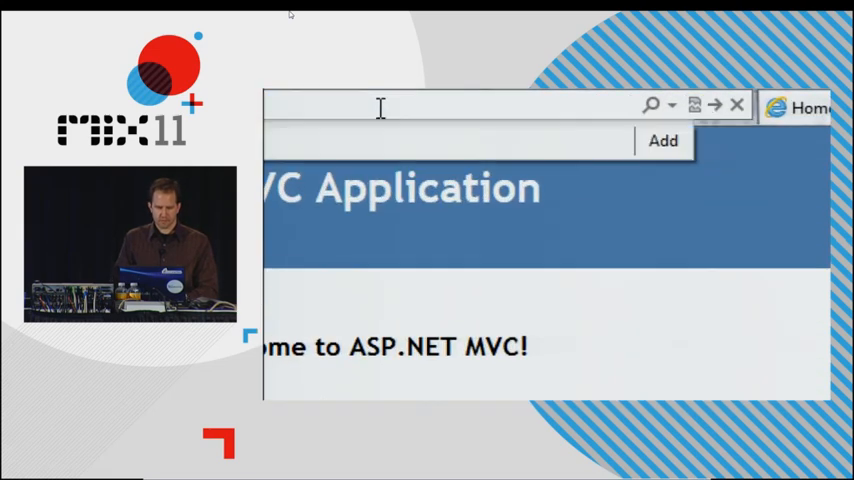
pyautogui.write('localhost:43396/e\\')
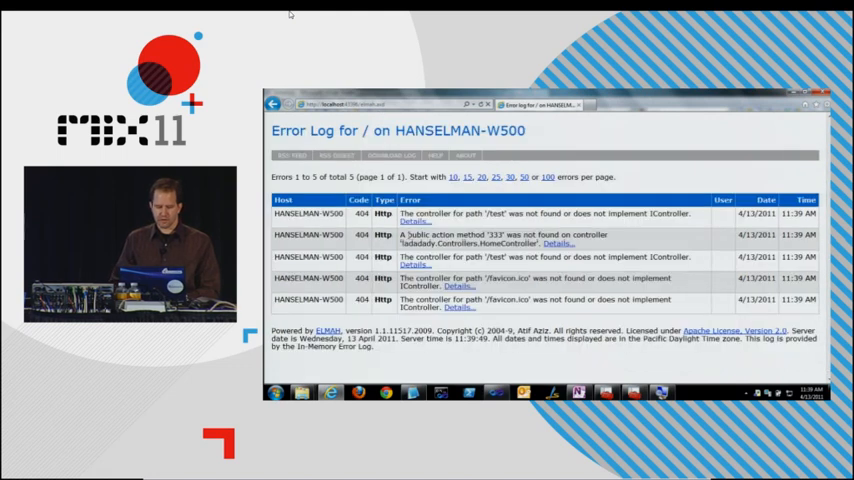
# Inspect one error's details, then start filling First on the Default1 Create form.
pyautogui.click(409, 222)
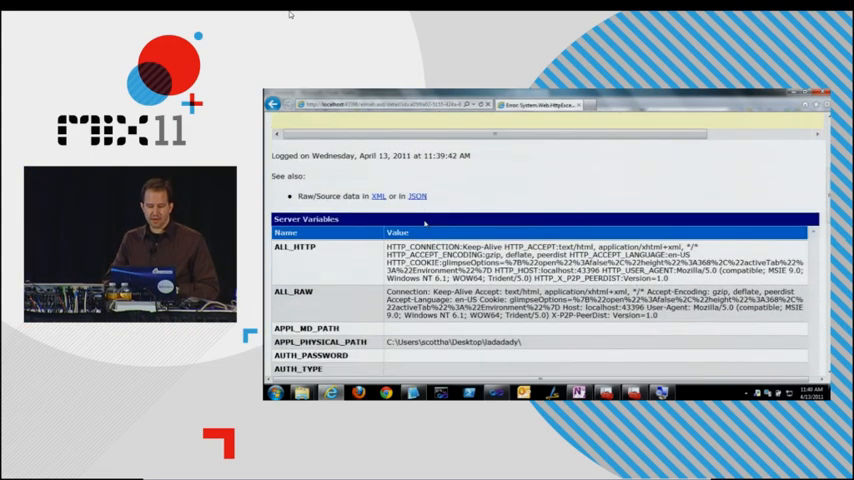
pyautogui.scroll(-3)
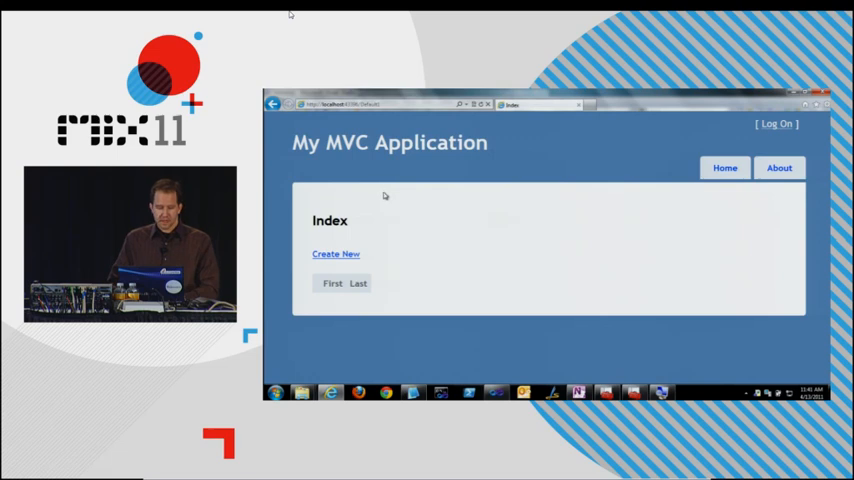
pyautogui.moveTo(349, 267)
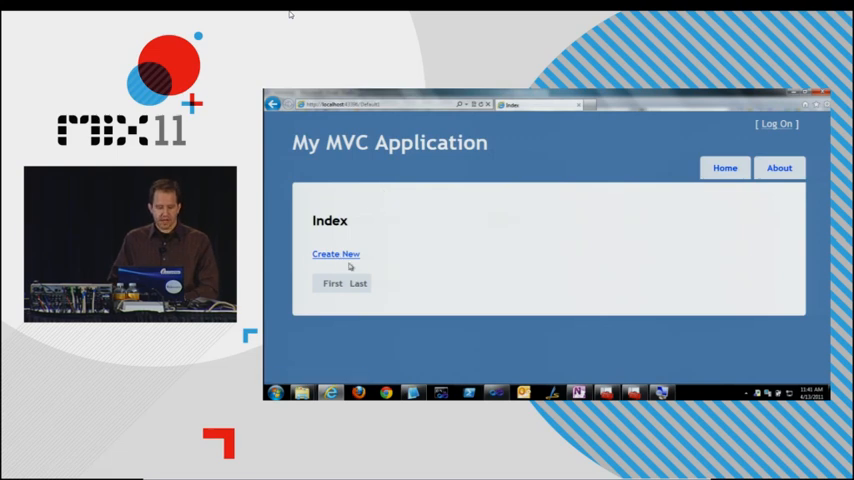
pyautogui.click(335, 253)
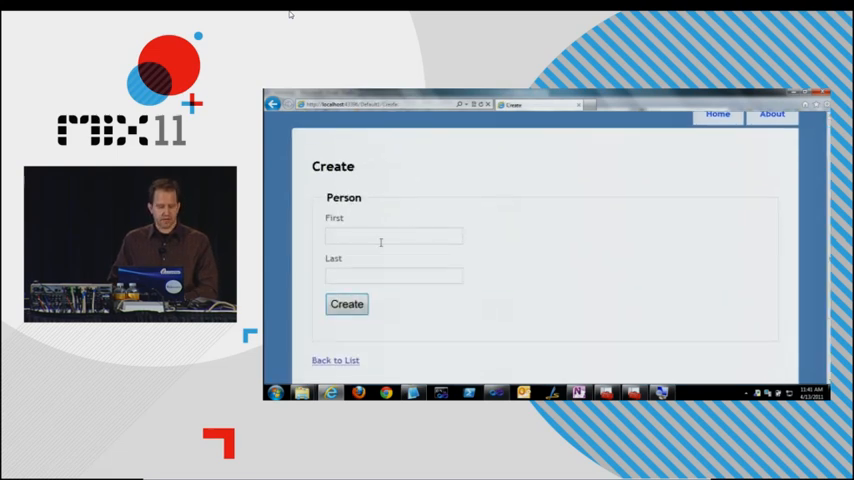
# Finish creating Person 'scott hanselman', then launch SQL Server Management Studio.
pyautogui.write('hanselm')
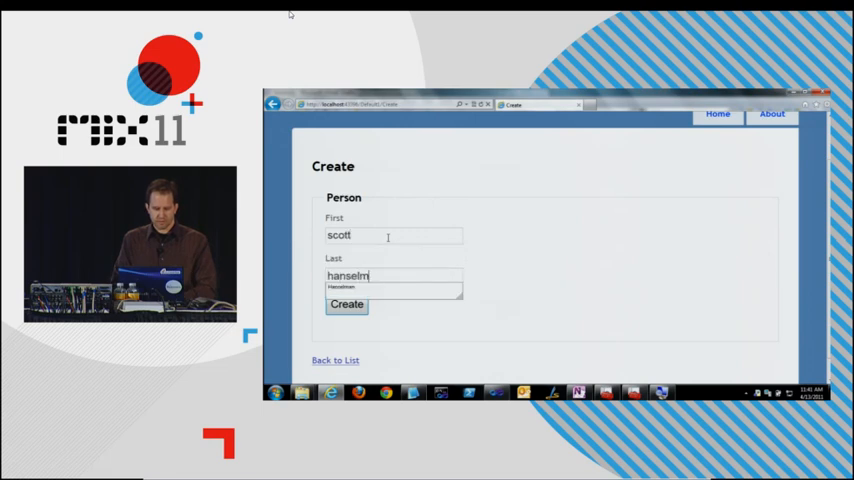
pyautogui.click(347, 305)
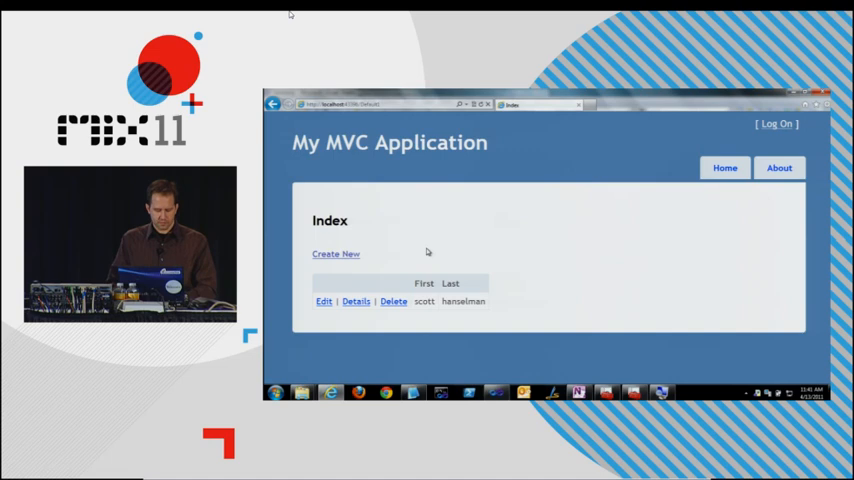
pyautogui.click(280, 388)
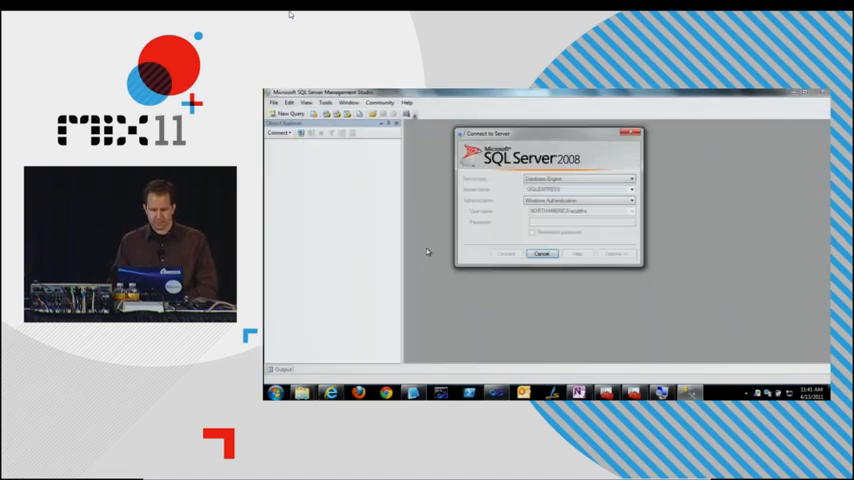
# Connect to local SQL Express and delete the ladadady.Models.PersonalContext database.
pyautogui.click(506, 252)
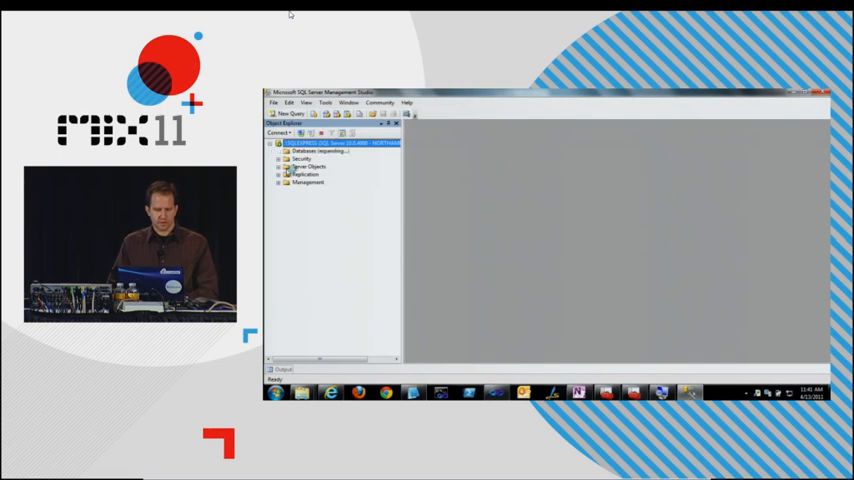
pyautogui.click(281, 159)
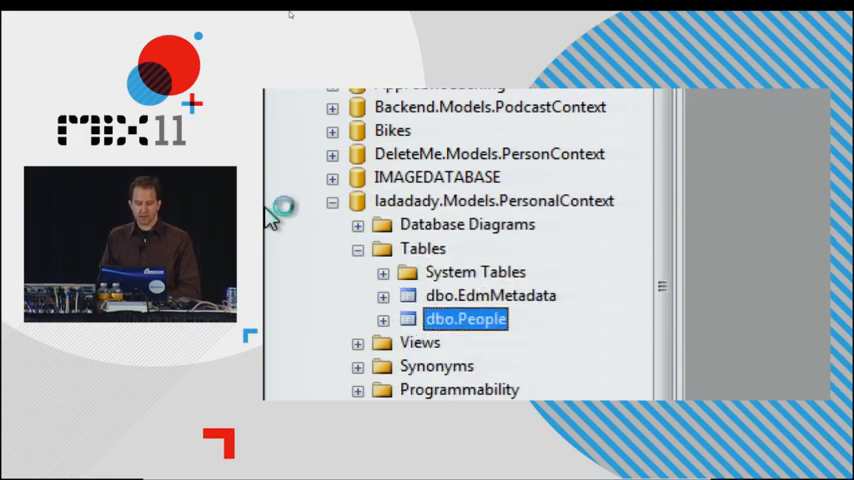
pyautogui.click(383, 318)
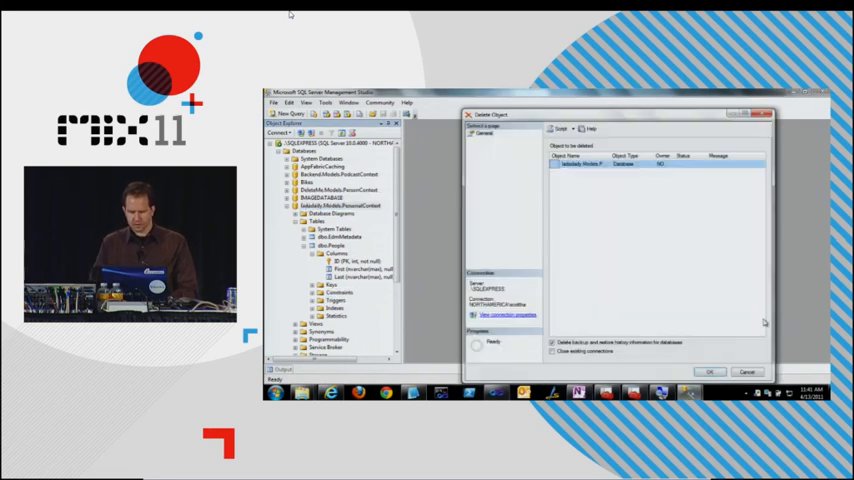
pyautogui.click(715, 367)
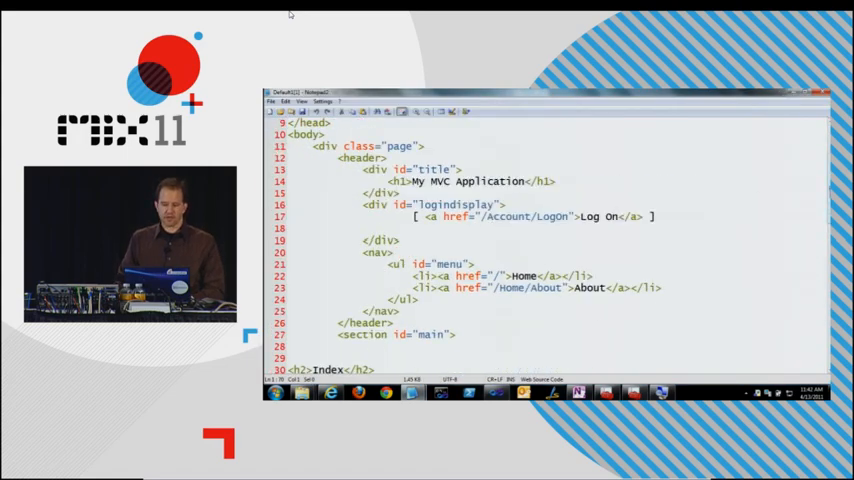
# Scroll through the Index page's HTML source in Notepad2.
pyautogui.scroll(-3)
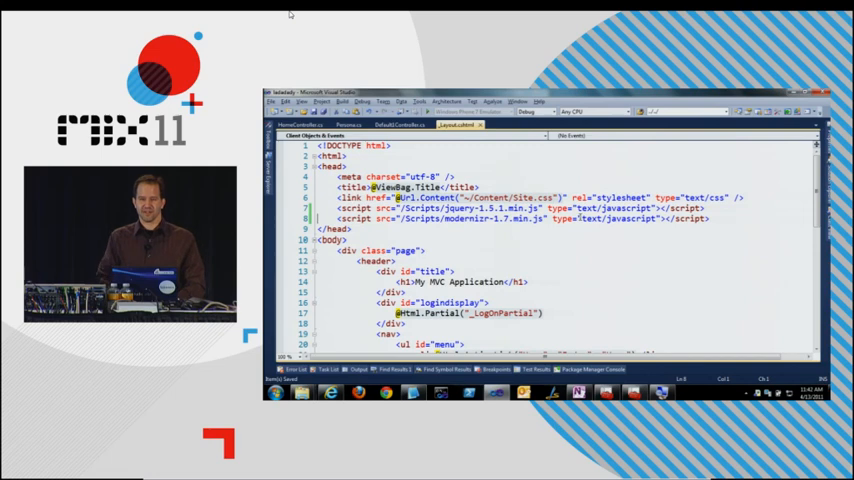
# Select the modernizr script line in _Layout.cshtml for removal.
pyautogui.doubleClick(505, 222)
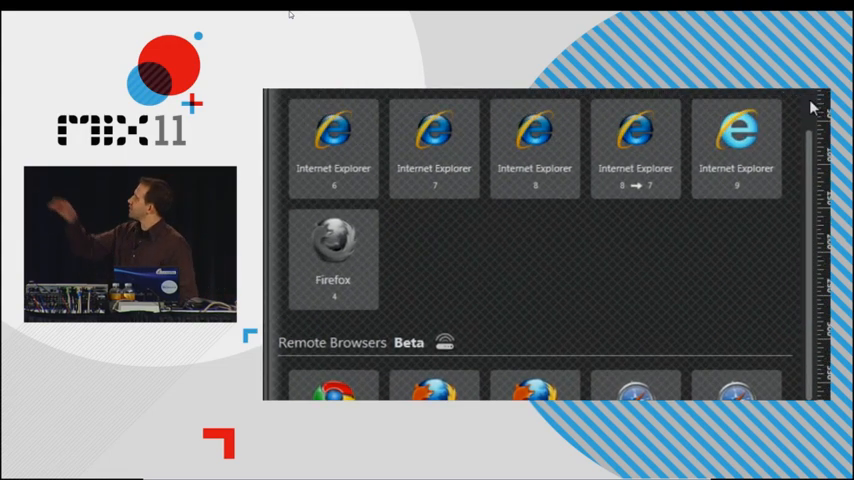
# Scroll Expression SuperPreview's browser list, including Internet Explorer 6–9 and Firefox 4.
pyautogui.scroll(-3)
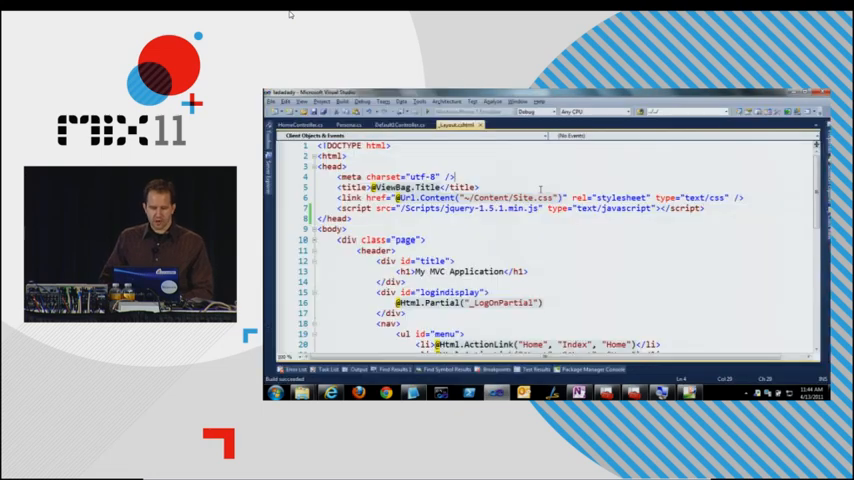
# Re-add the modernizr-1.7.min.js script tag to _Layout.cshtml.
pyautogui.write('<script src="/Scripts/modernizr-1.7.min.js" type="text/javascript"></script>')
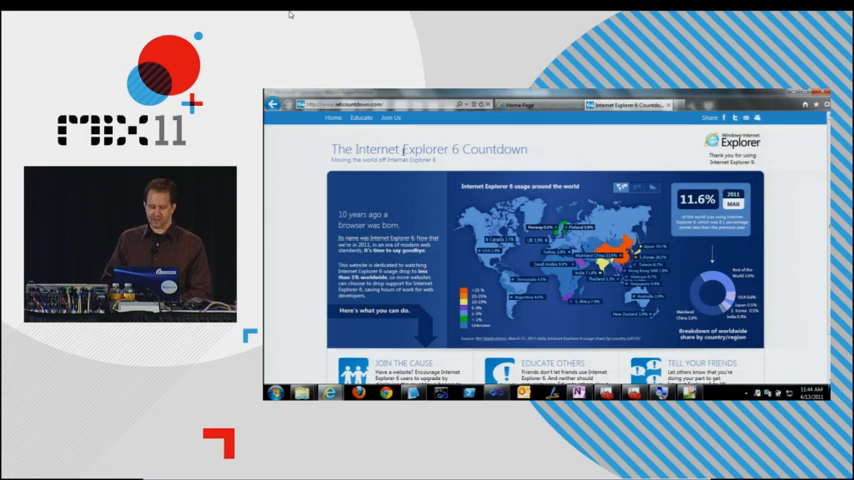
# Scroll ie6countdown.com and view the Join Us page's upgrade banner code.
pyautogui.scroll(-3)
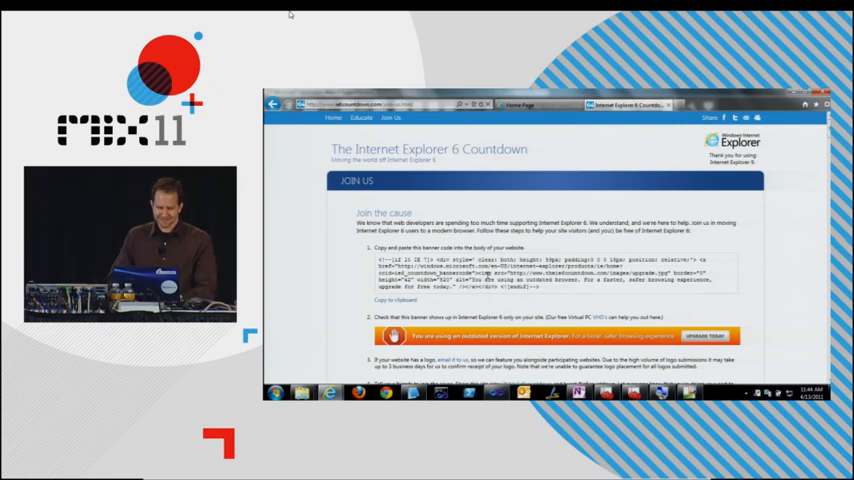
pyautogui.click(381, 300)
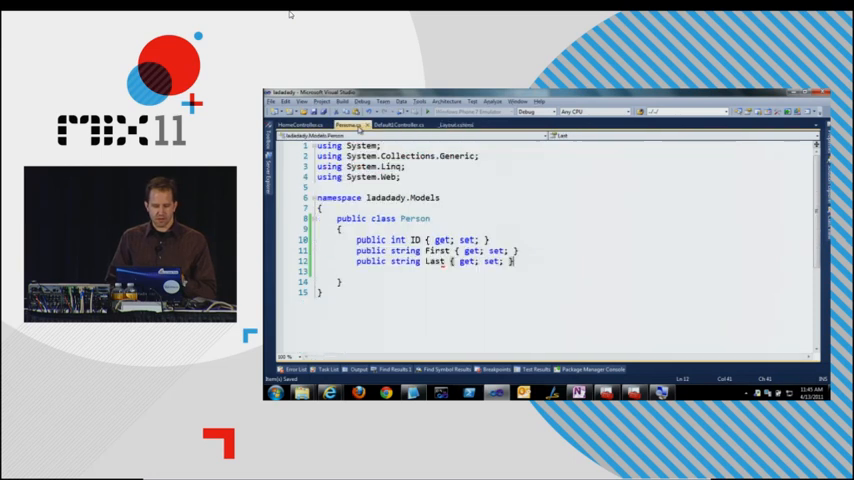
# Add a DateTime BirthDate property to Person using the prop snippet.
pyautogui.write('pro')
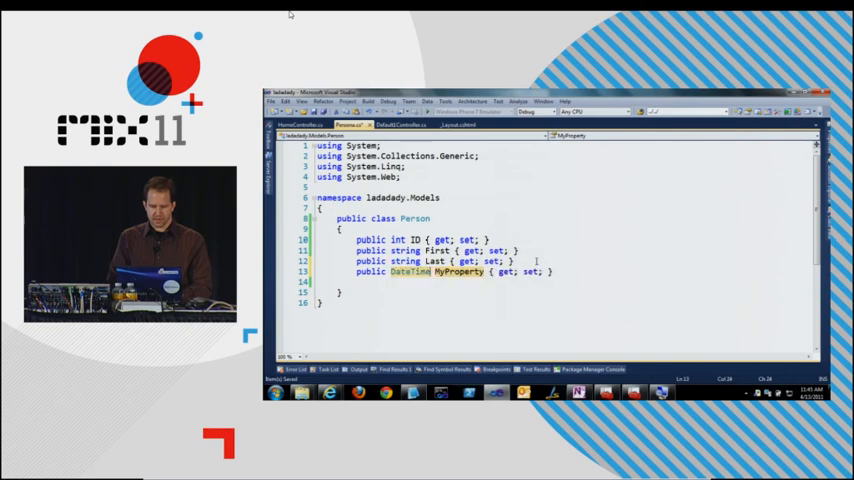
pyautogui.write('BirthDa')
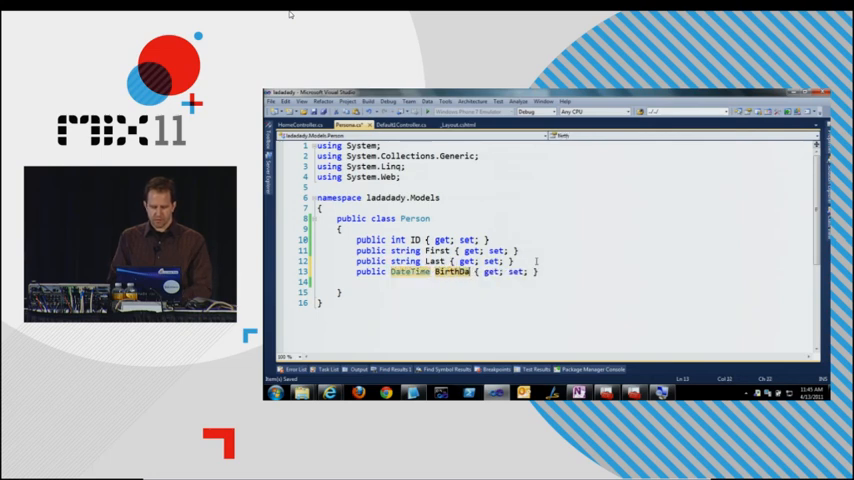
pyautogui.write('te')
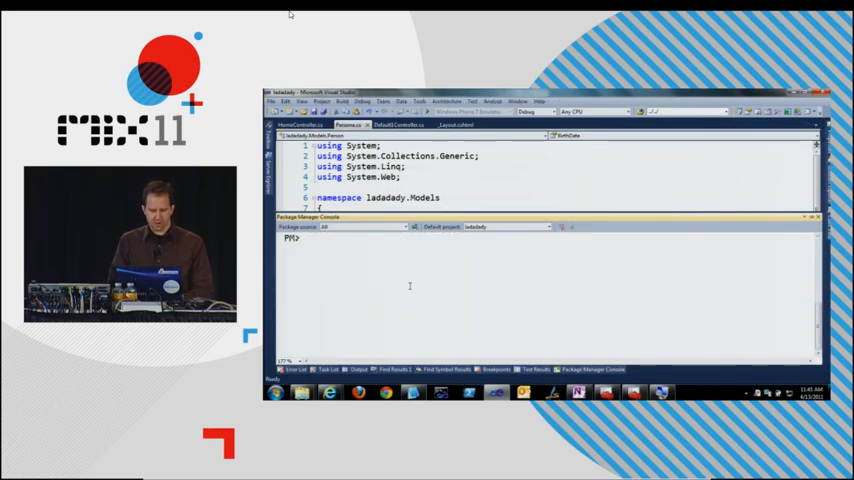
# Type 'Scaffold Controller Person -ControllerName Default' into the Package Manager Console.
pyautogui.write('Scaffold')
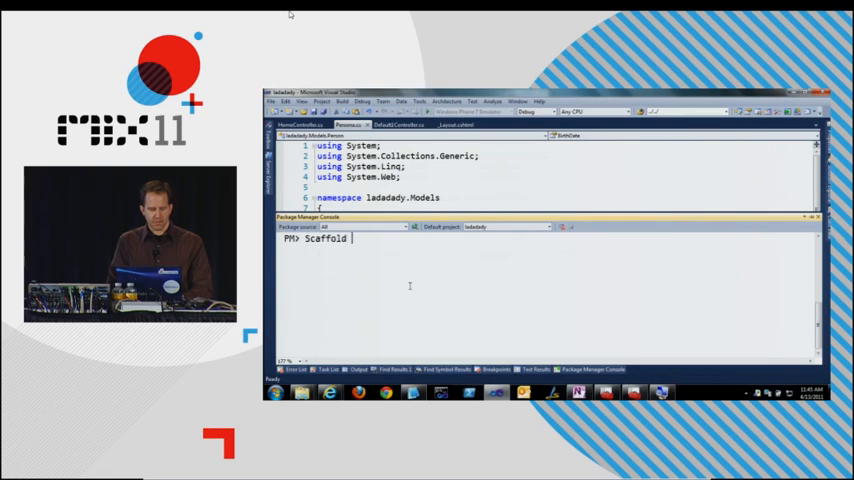
pyautogui.write('con')
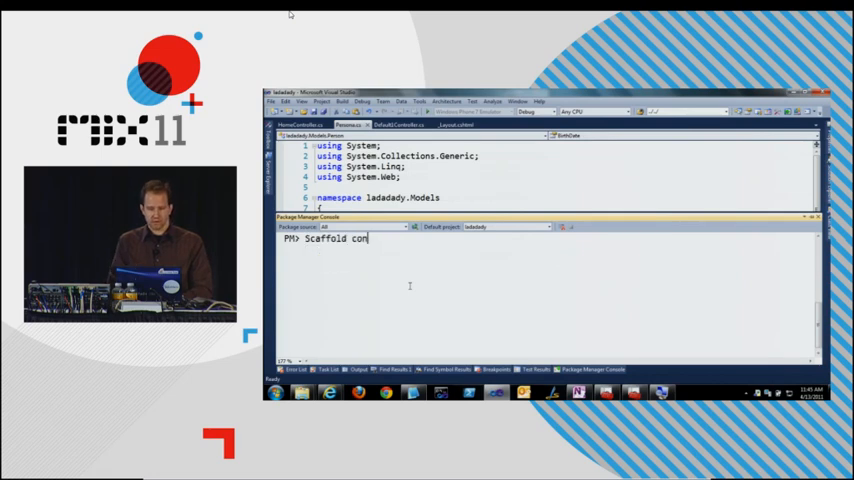
pyautogui.write('troller')
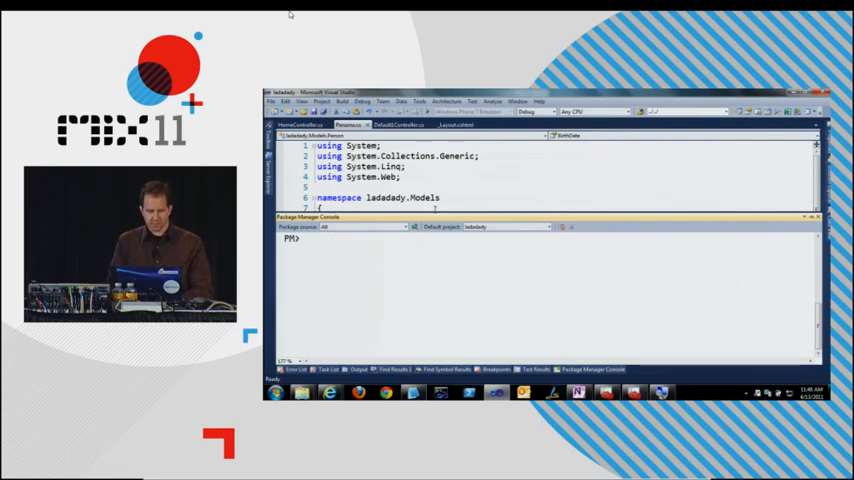
pyautogui.write('Scaffold Controller')
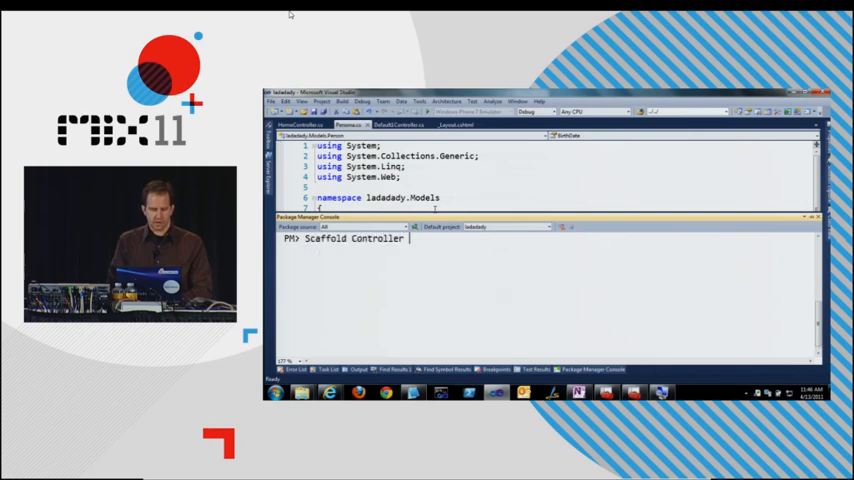
pyautogui.write('Peo')
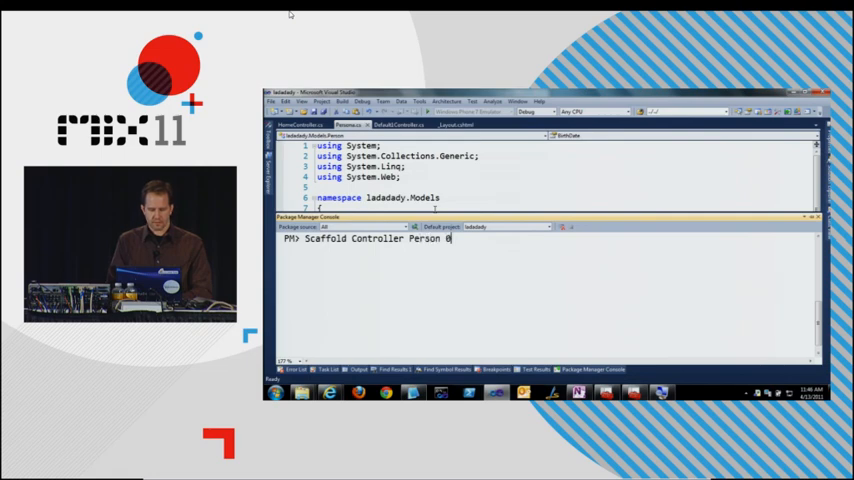
pyautogui.write('-')
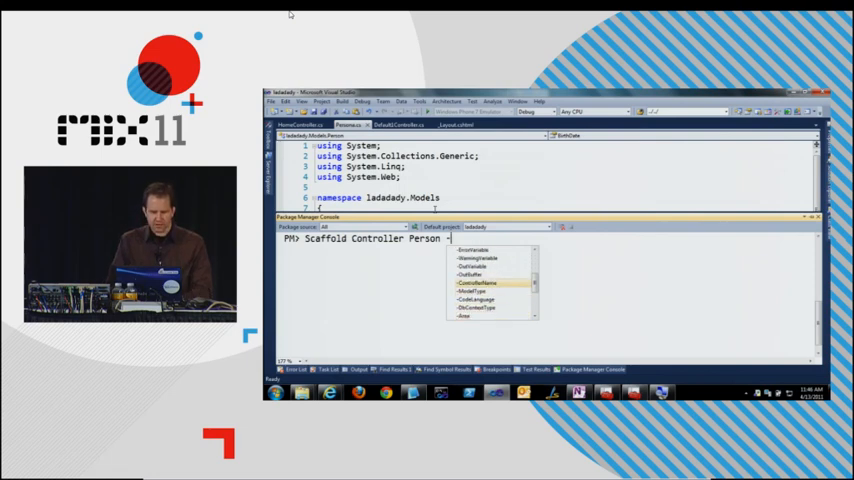
pyautogui.write('-ControllerName Default')
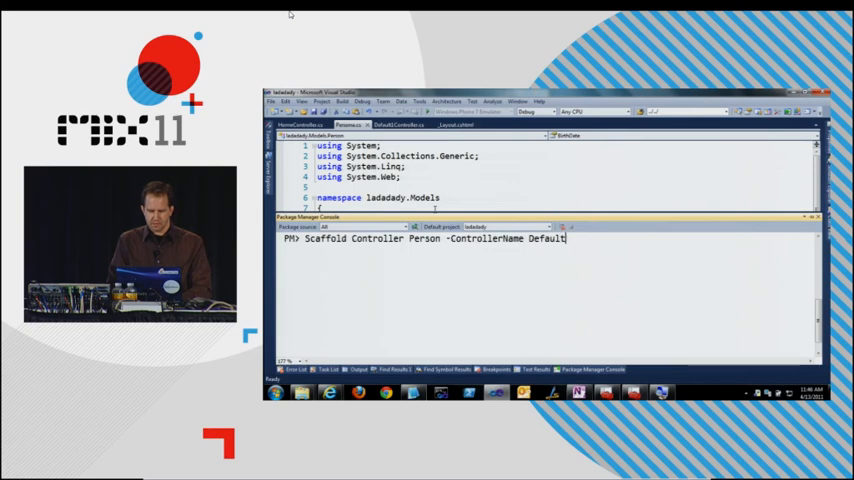